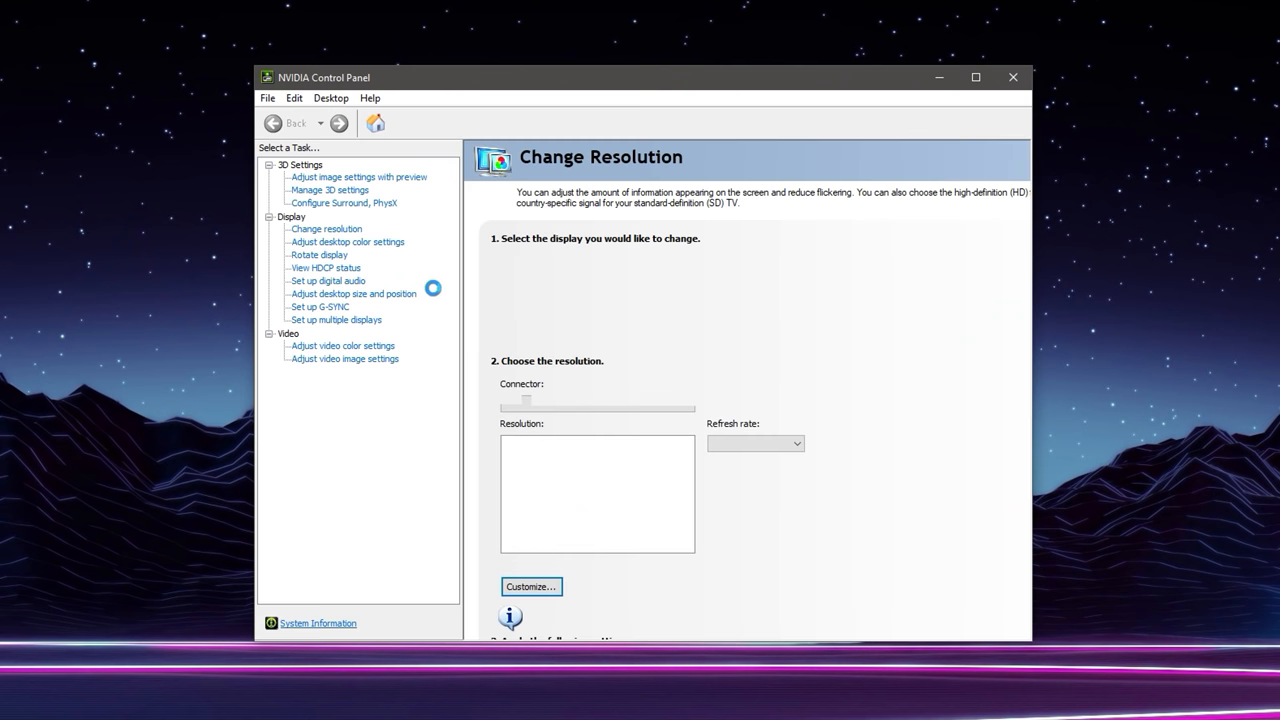
Select Change resolution under Display in the Select a Task tree.
{"action": "left_click", "coordinate": [326, 228]}
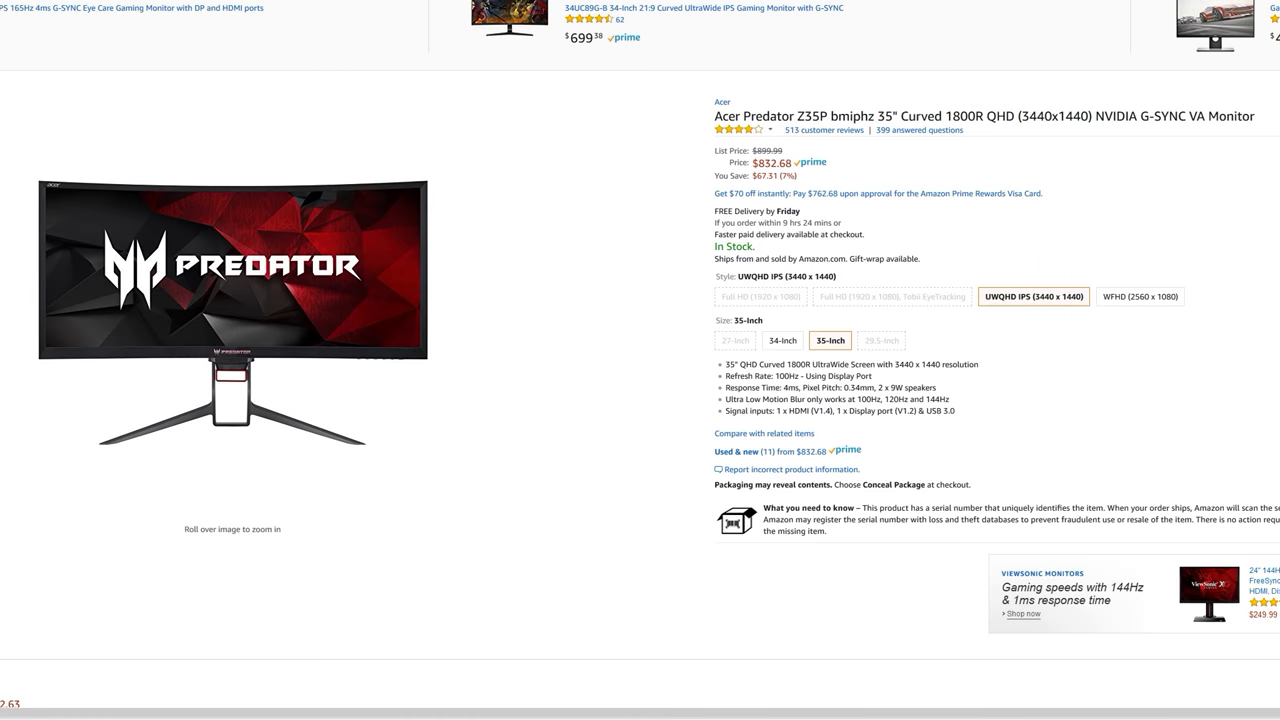
{"action": "mouse_move", "coordinate": [748, 114]}
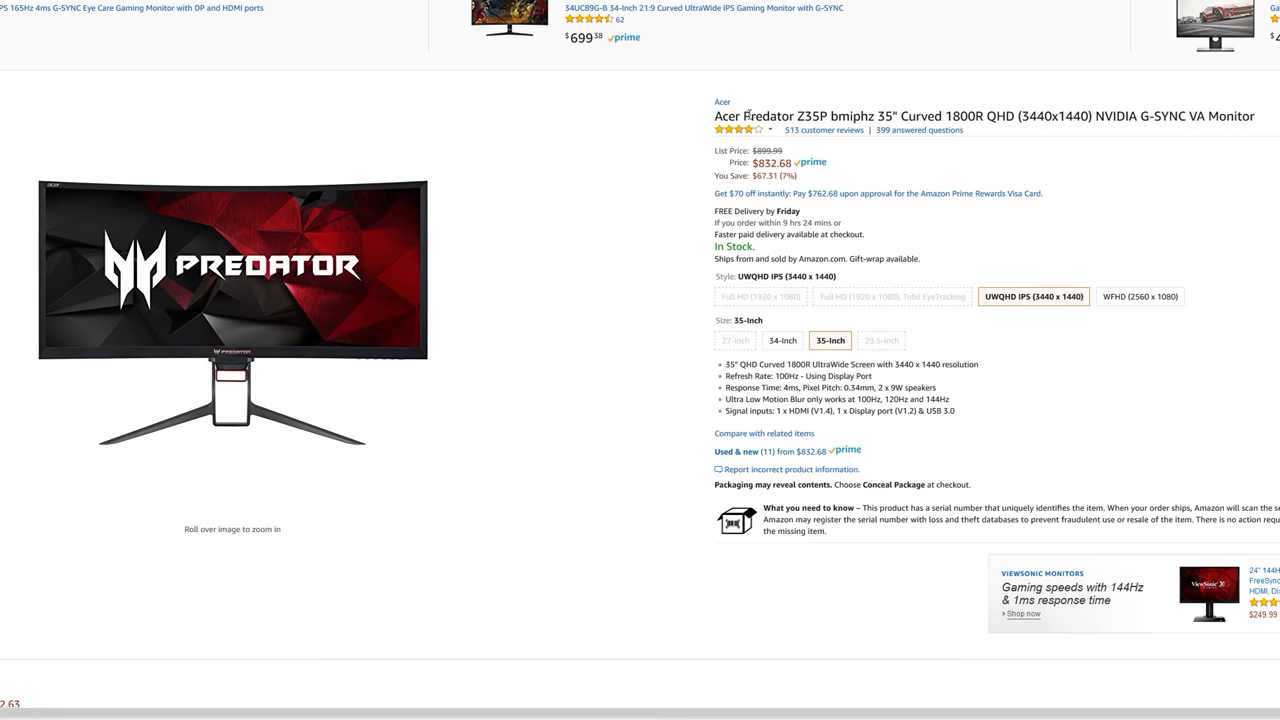
{"action": "mouse_move", "coordinate": [996, 164]}
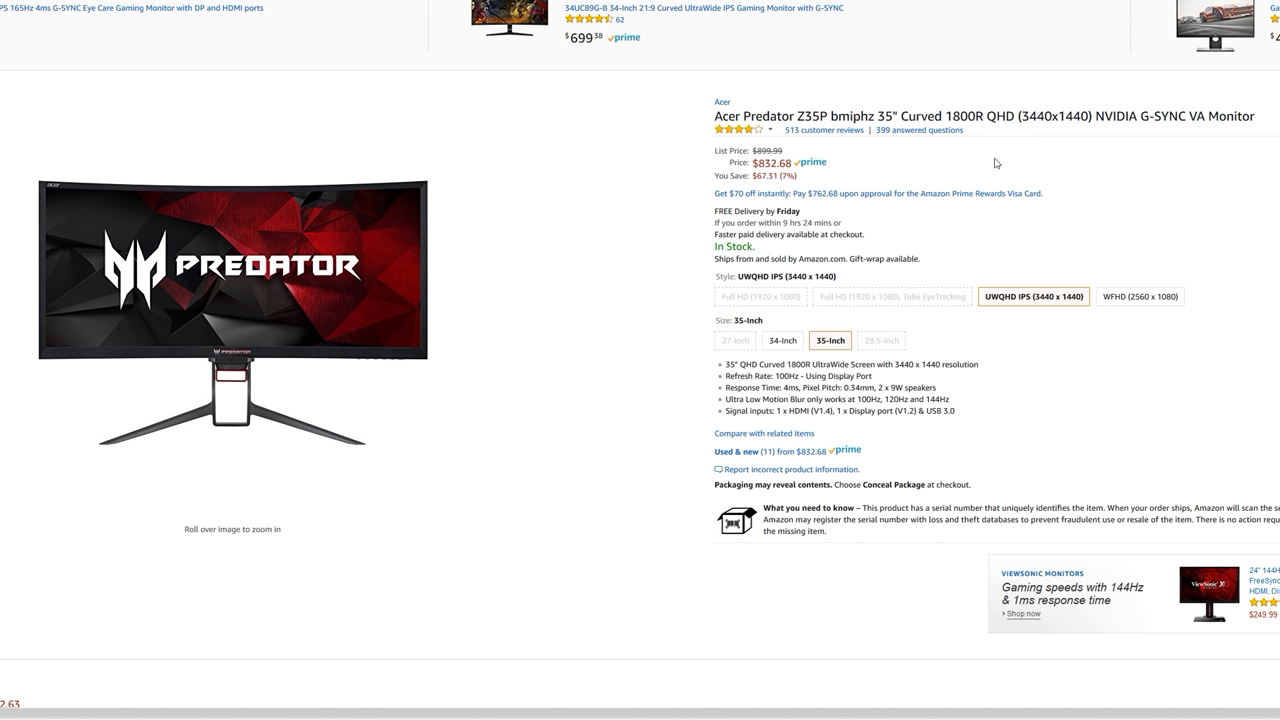
{"action": "double_click", "coordinate": [768, 162]}
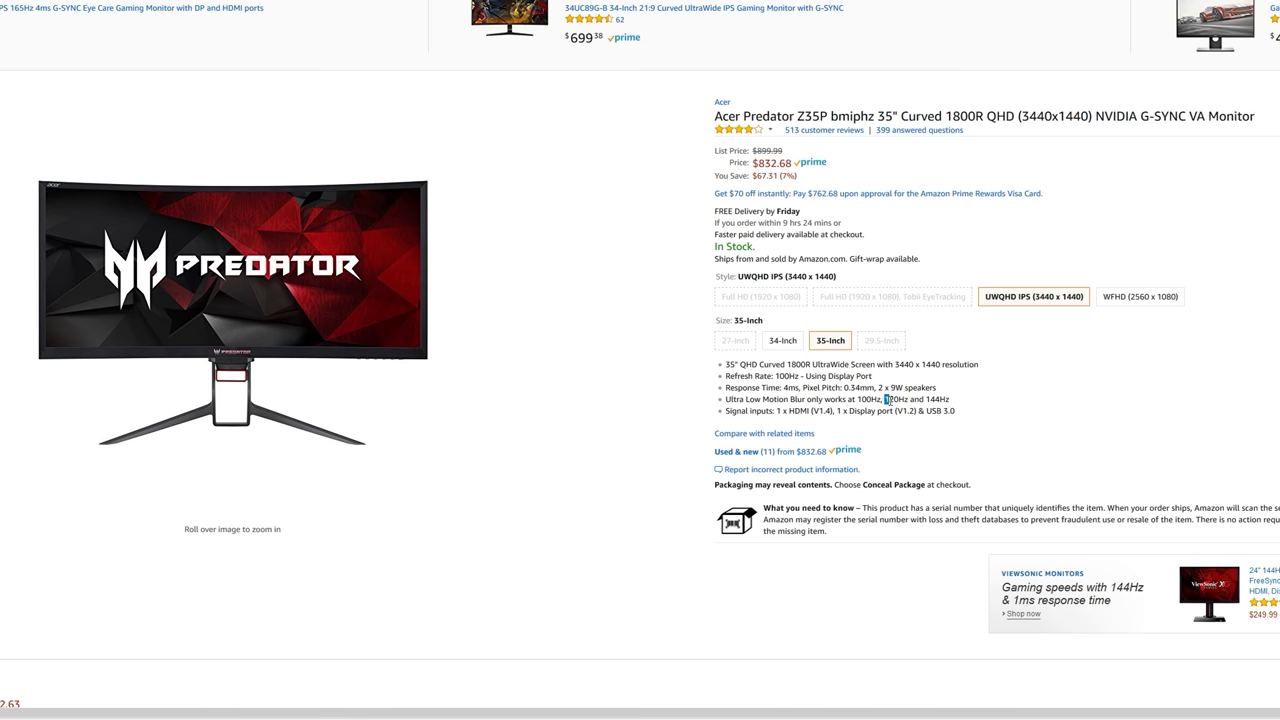
{"action": "left_click_drag", "start_coordinate": [888, 400], "coordinate": [952, 400]}
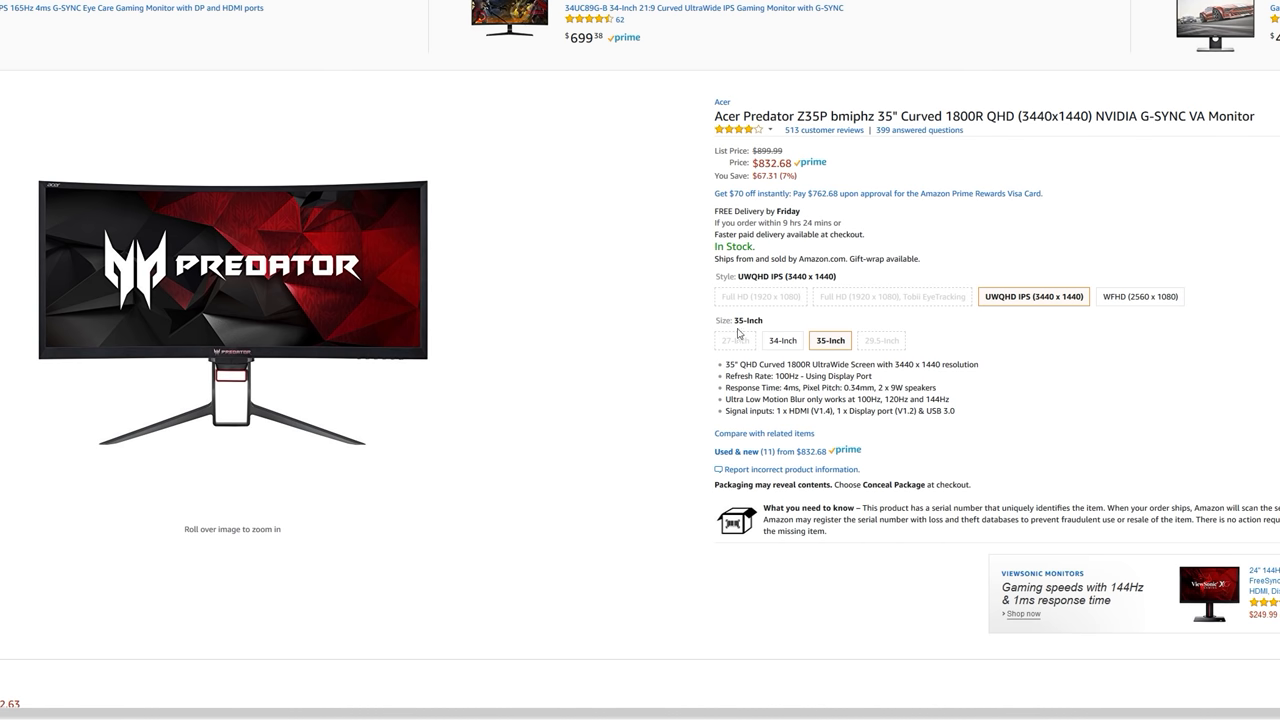
{"action": "mouse_move", "coordinate": [690, 230]}
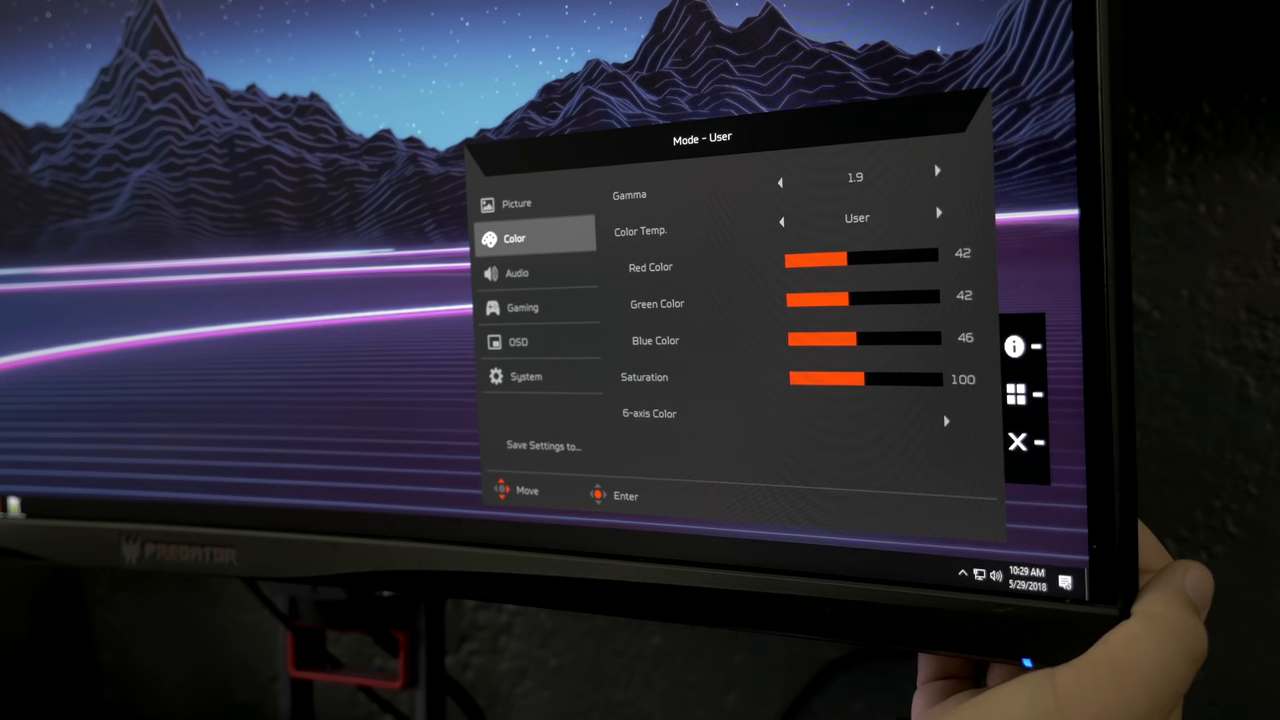
Step through the Gaming and OSD pages to System, landing on the LED Color setting.
{"action": "left_click", "coordinate": [516, 272]}
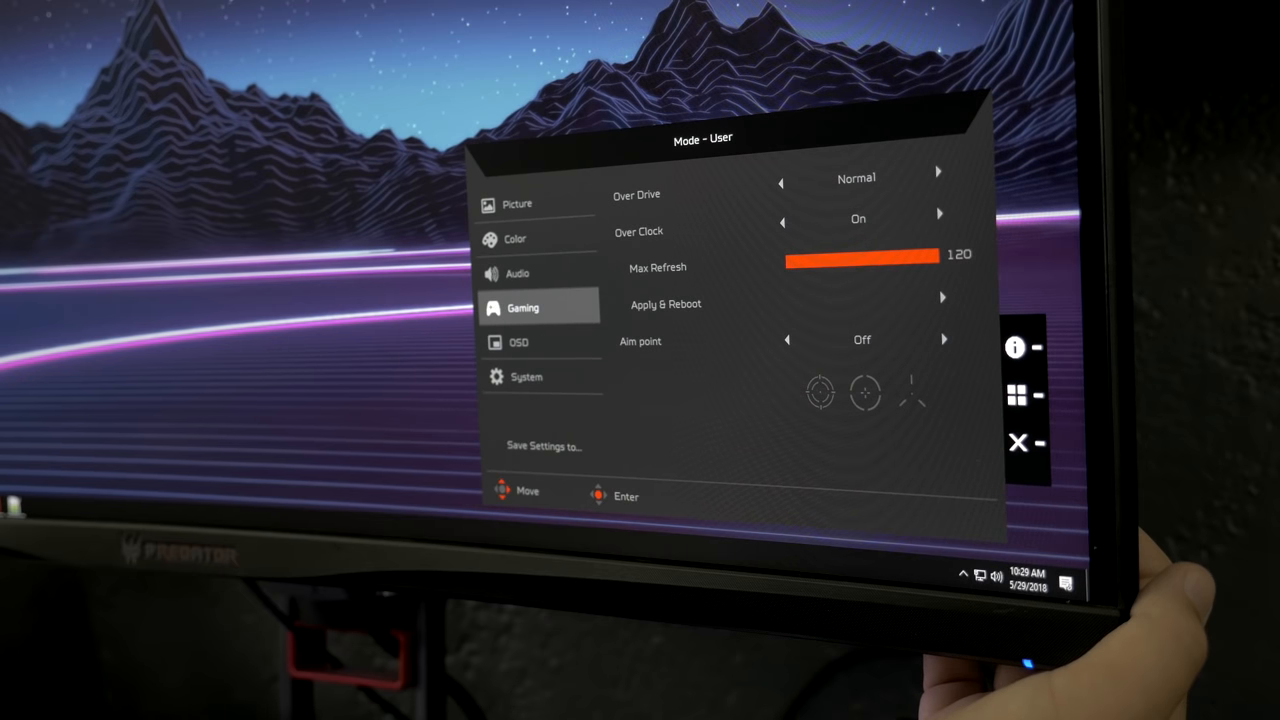
{"action": "left_click", "coordinate": [520, 342]}
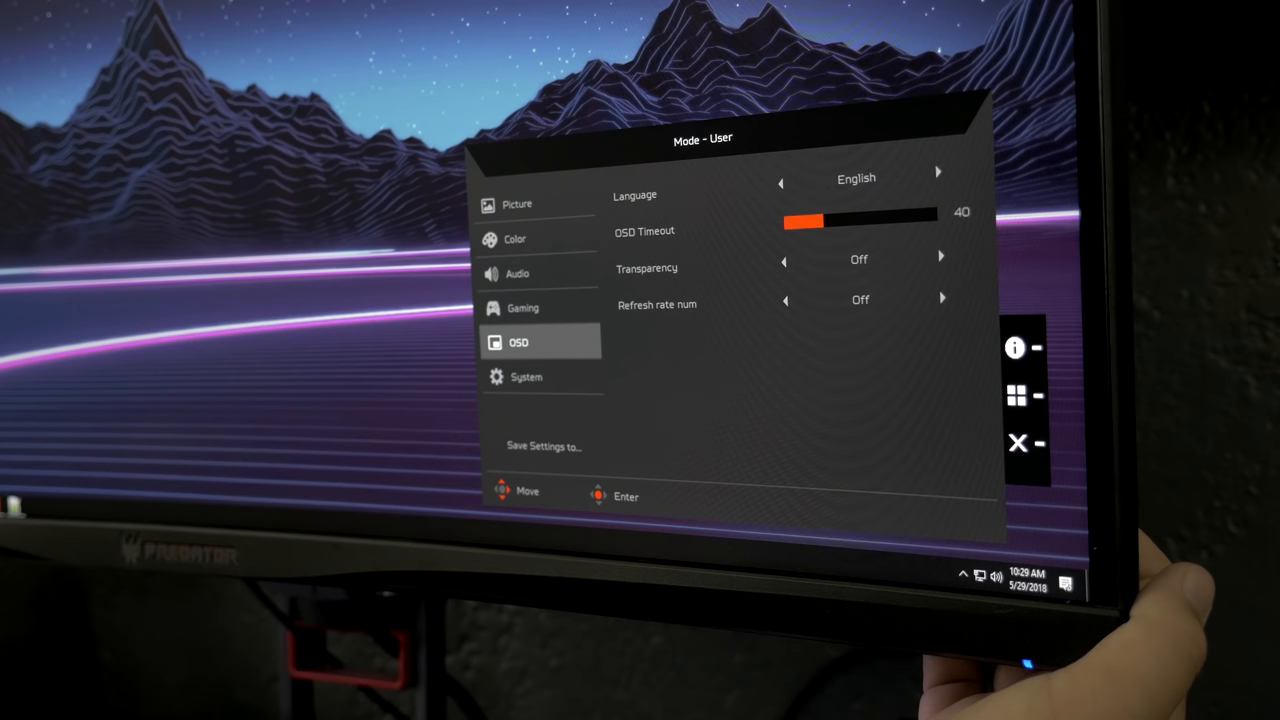
{"action": "left_click", "coordinate": [528, 376]}
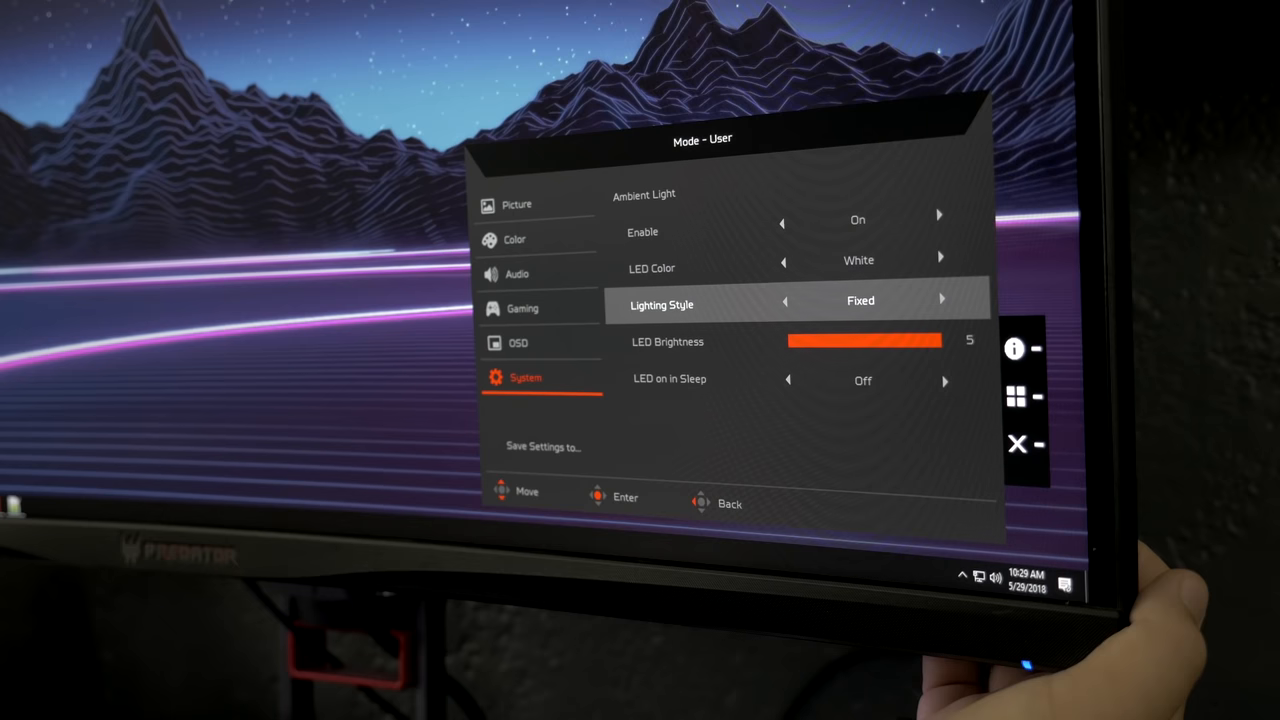
{"action": "key", "text": "Up"}
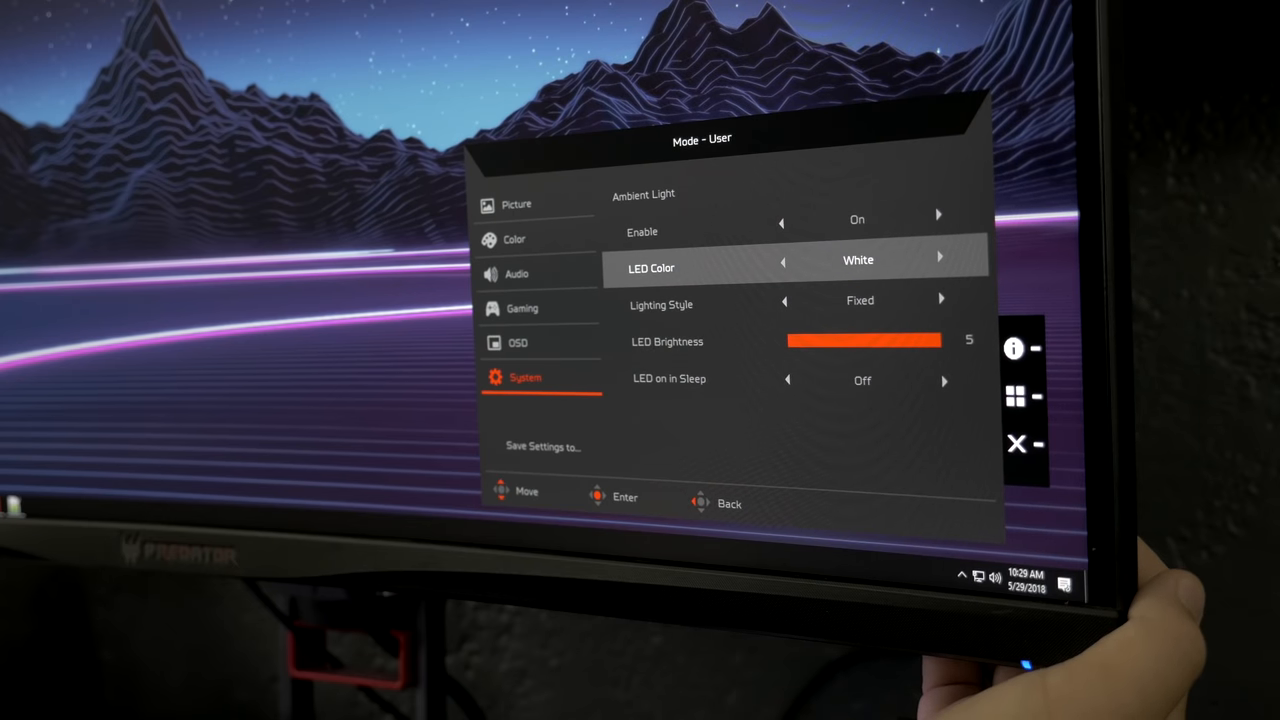